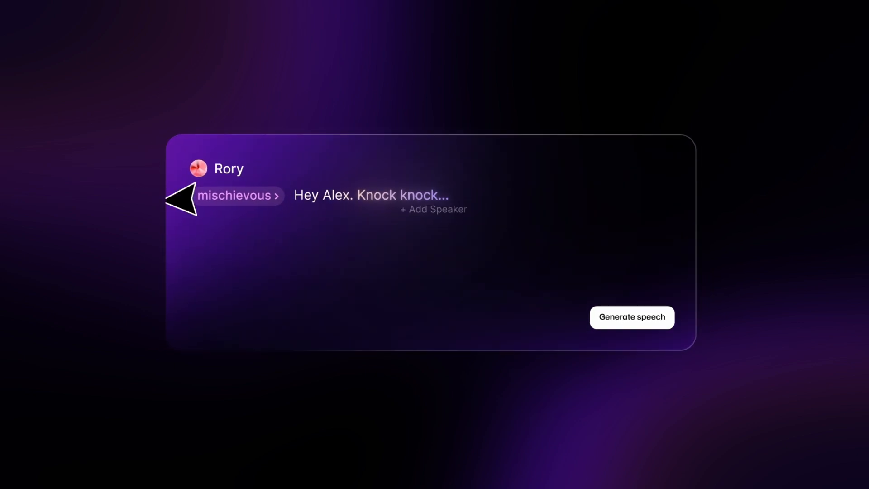
Add Alexander's chuckling refusal and Rory's persuasive "Come on, man. Please!" lines via Add Speaker.
click(433, 209)
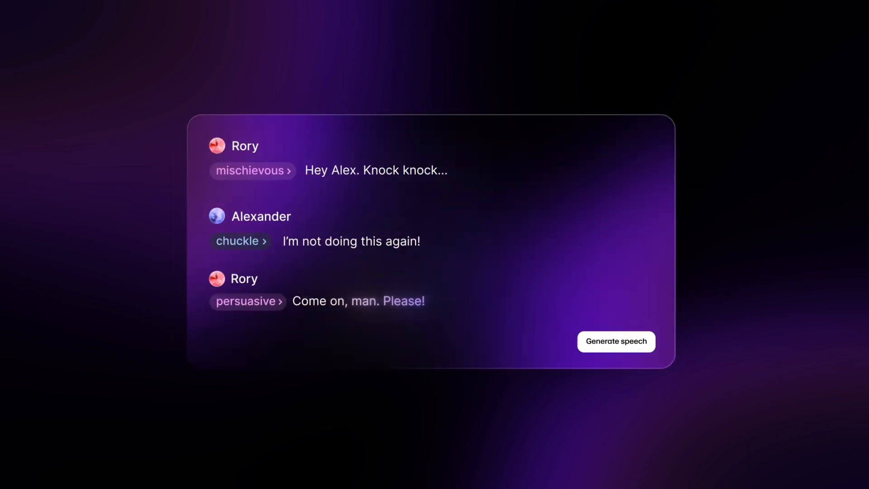
click(616, 342)
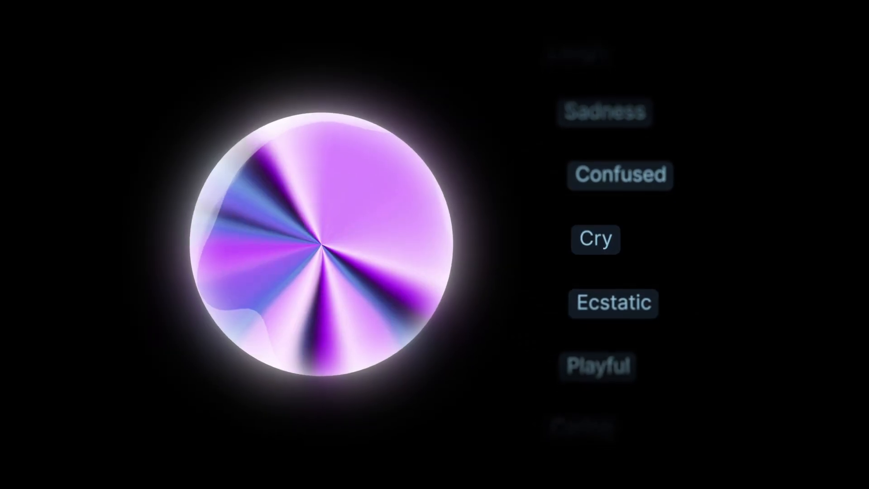